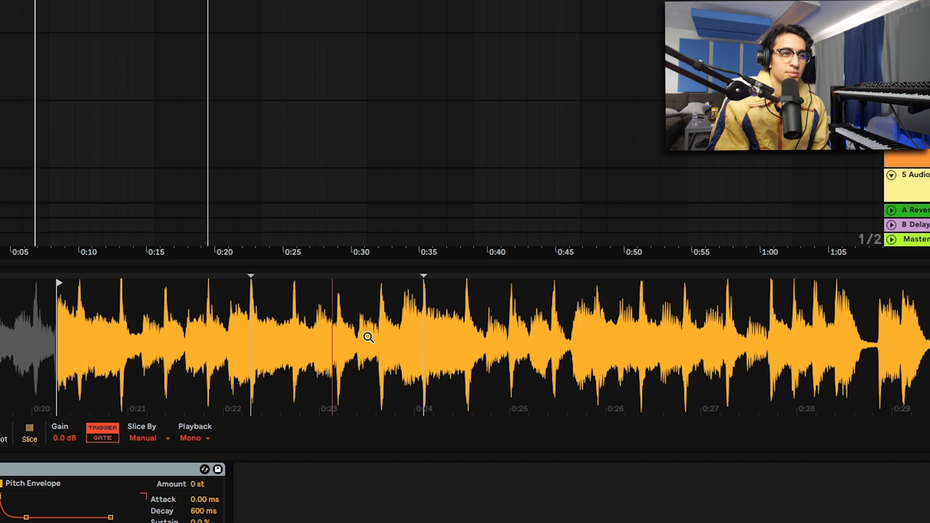
Step: Place a manual slice point in the orange sample waveform in Simpler
click(355, 318)
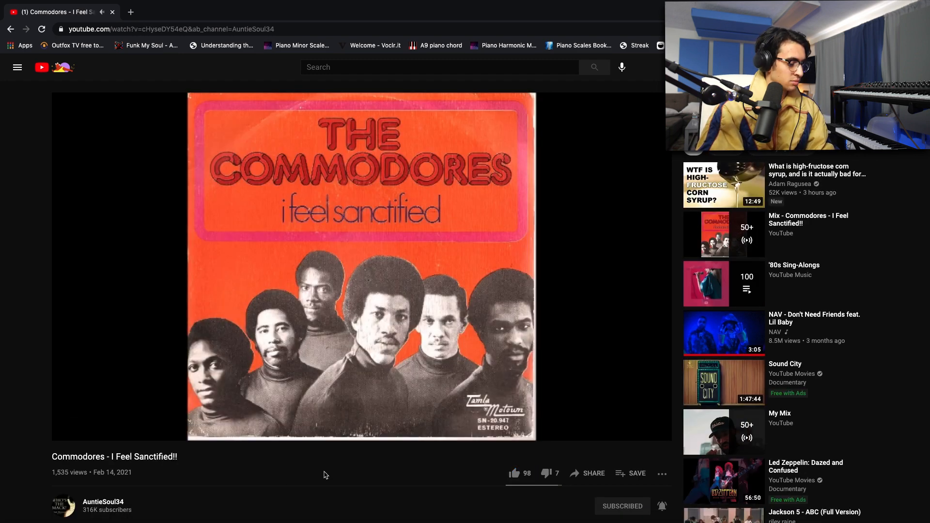
Step: Play the Commodores – I Feel Sanctified!! video on YouTube for reference
click(513, 474)
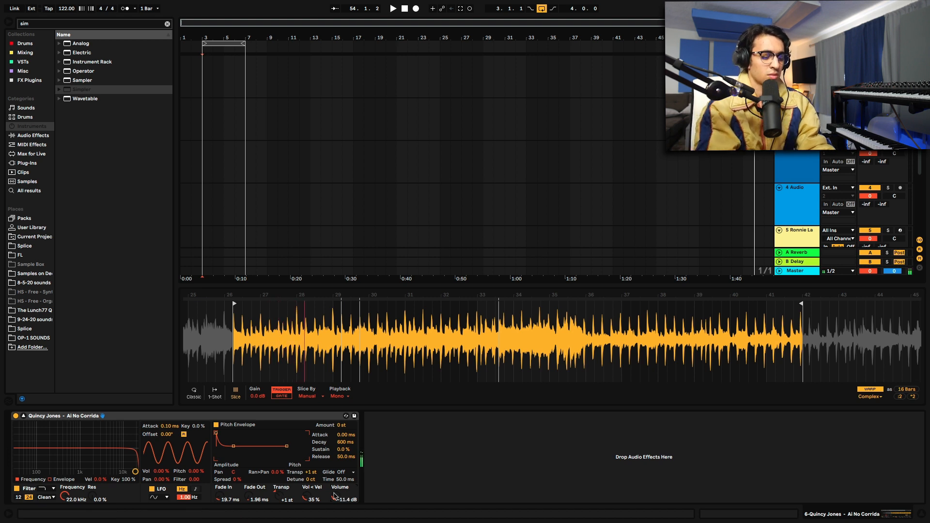
Step: Adjust the Quincy Jones – Ai No Corrida sample region in Simpler's slice view
click(350, 341)
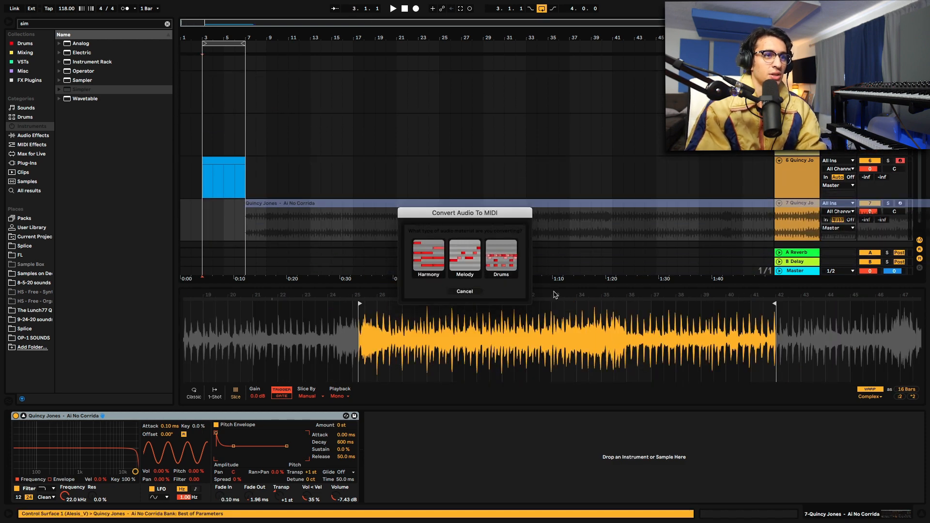
Step: Start Convert to MIDI on the Quincy Jones audio clip
click(464, 291)
text(clap)
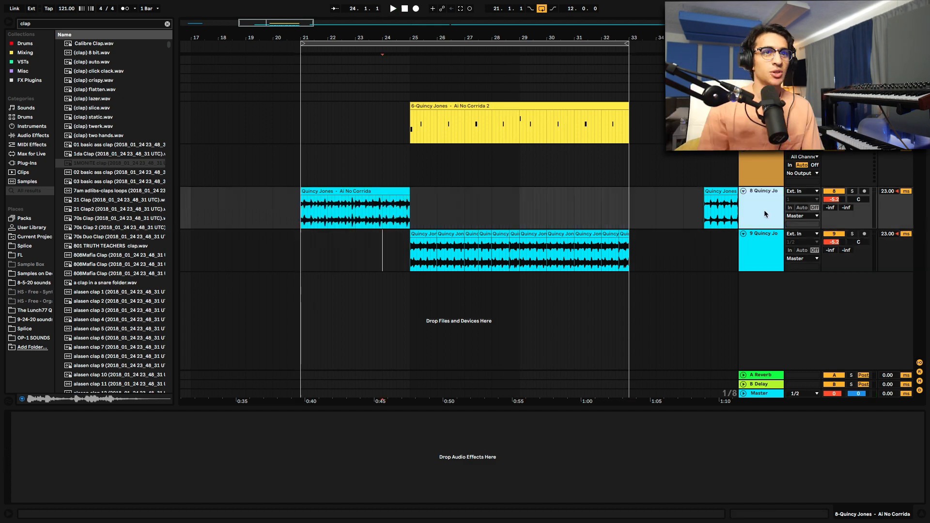
Step: Search the browser with 'aut' while arranging the Quincy Jones chops
text(aut)
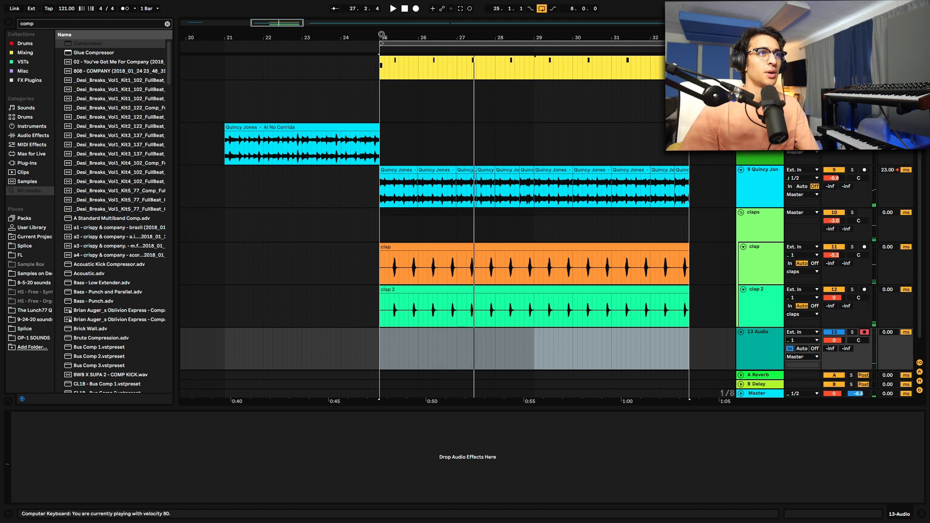
Step: Use the transport bar while building the grouped clap tracks from bar 25
click(415, 8)
text(val)
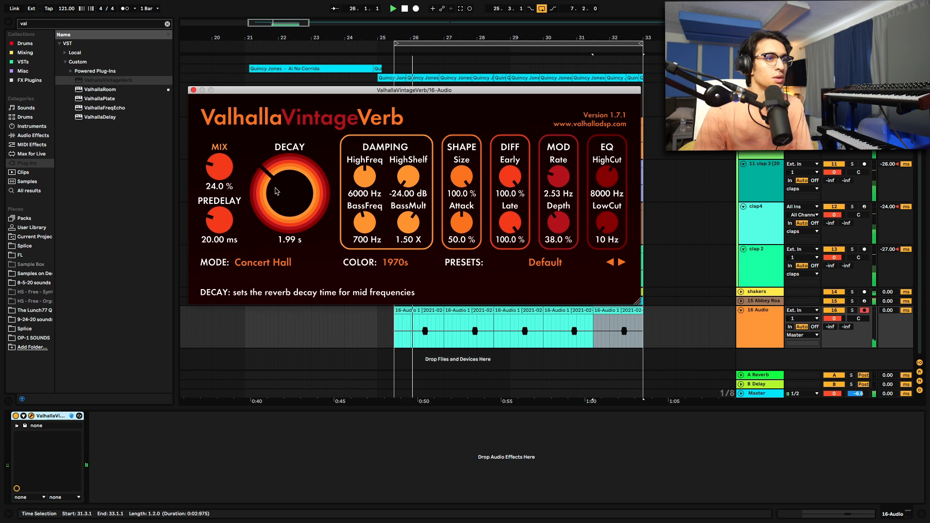
Step: Set the Valhalla VintageVerb decay on 16-Audio to about 2 seconds
click(192, 89)
text(freq)
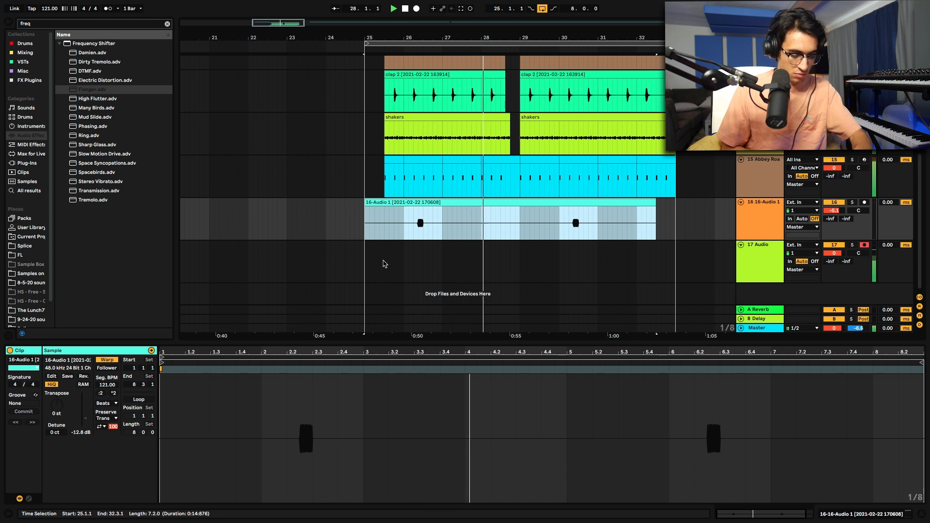
Step: Use the transport bar to bounce 16-Audio percussion onto a new track
click(392, 9)
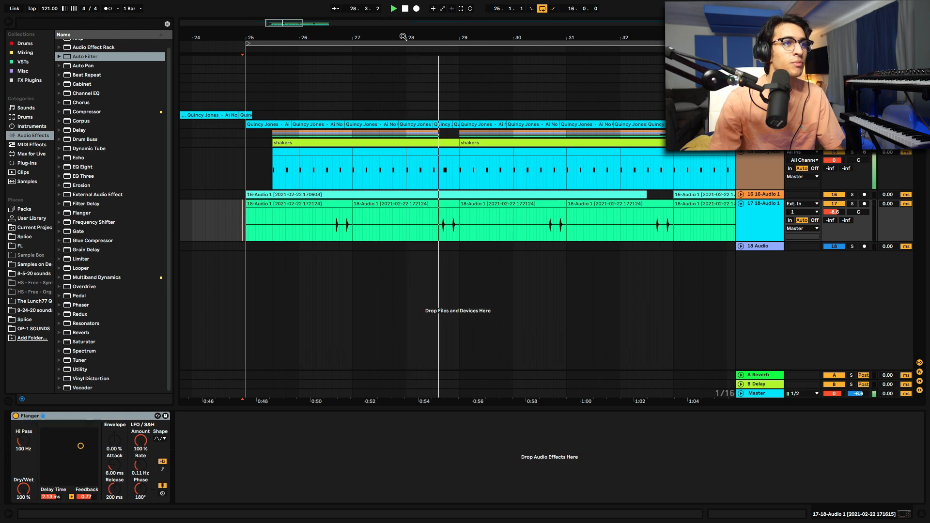
Step: Search the browser for 'eq' and then 'soundshifter' plugins
text(eq)
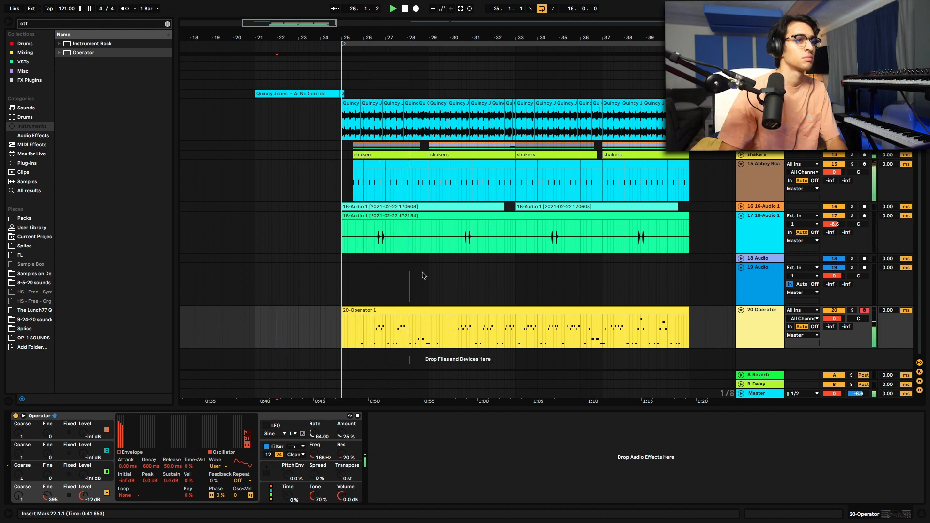
text(soundshifter)
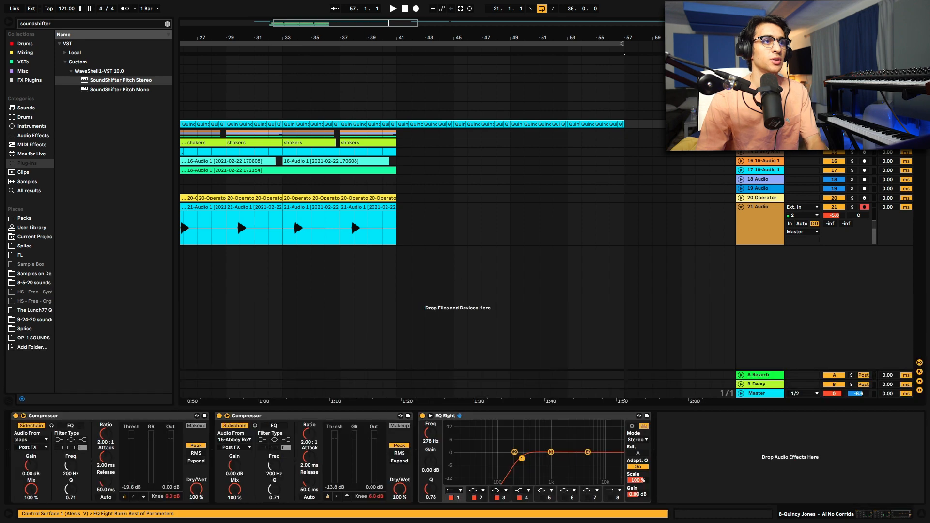
Step: Search the browser for 'auto' after laying percussion on 21 Audio
text(auto)
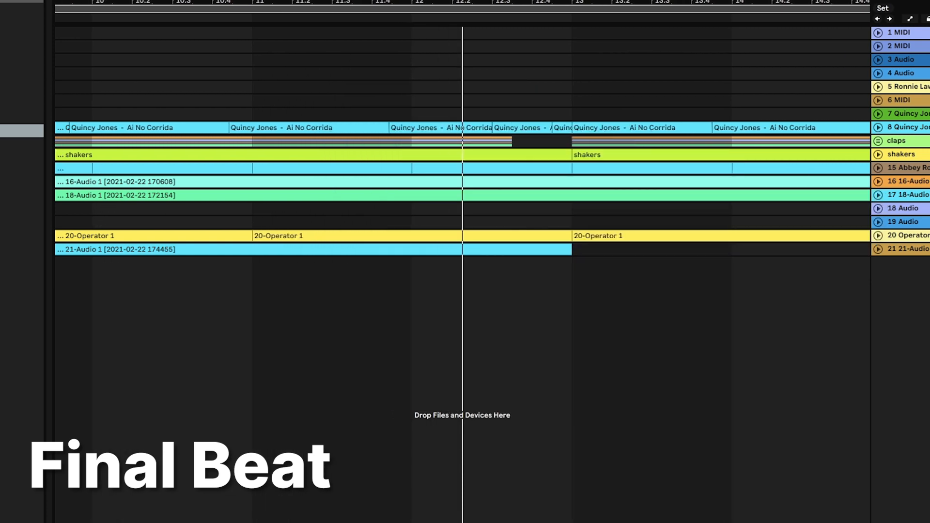
scroll(right, 3)
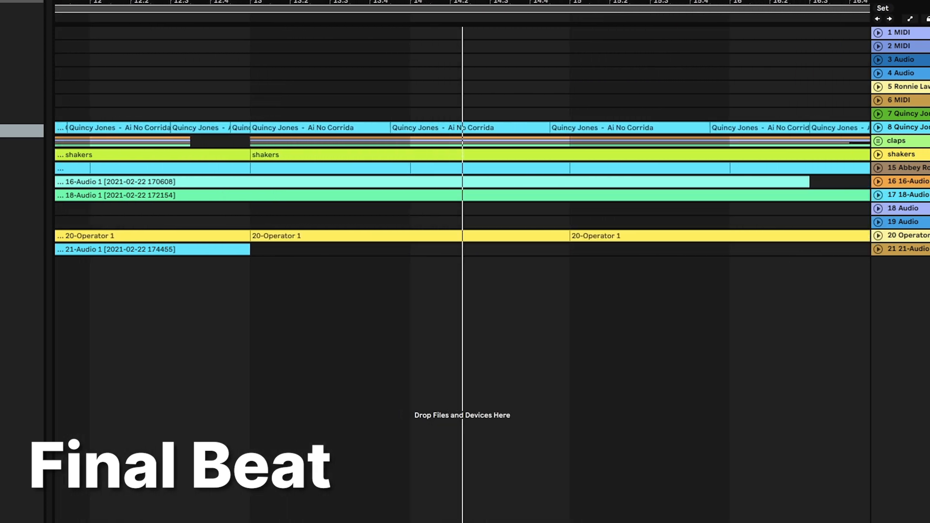
scroll(right, 3)
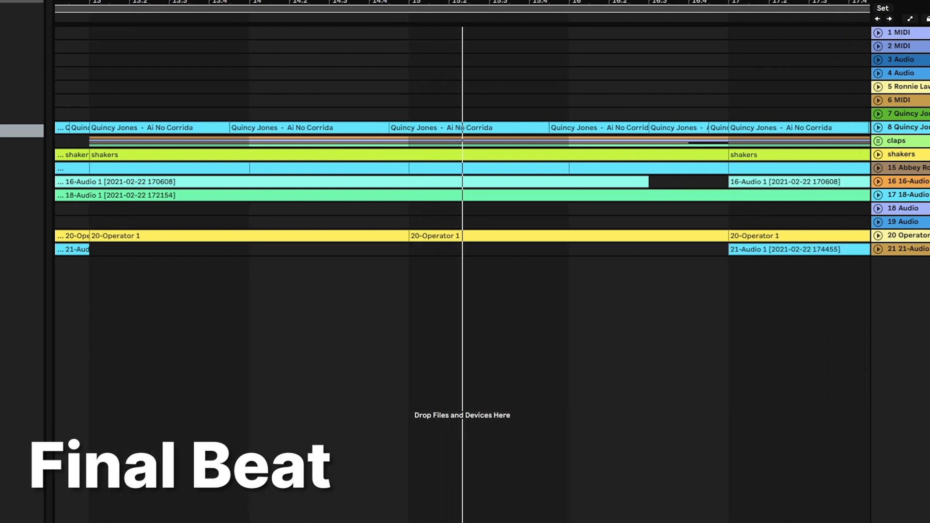
scroll(right, 3)
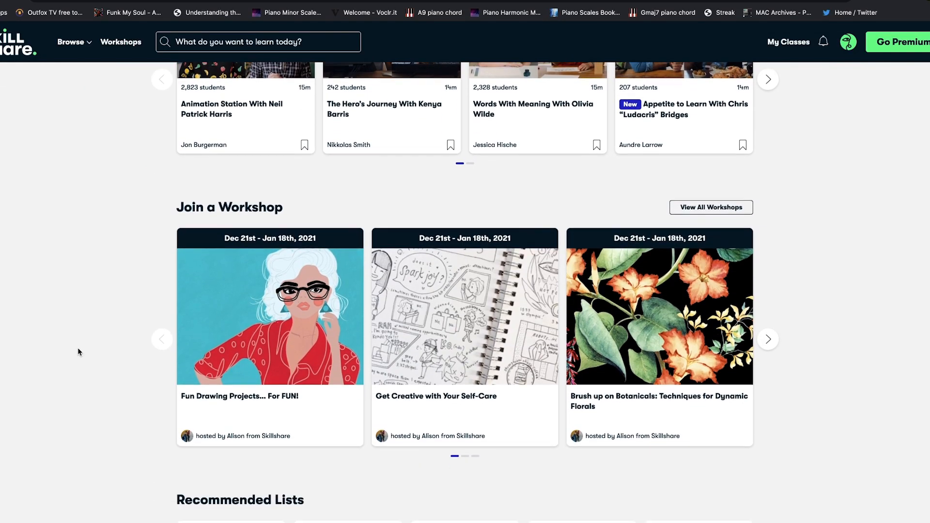
Step: Search Skillshare for 'Graphic Design' and scroll through the class catalogue results
scroll(down, 3)
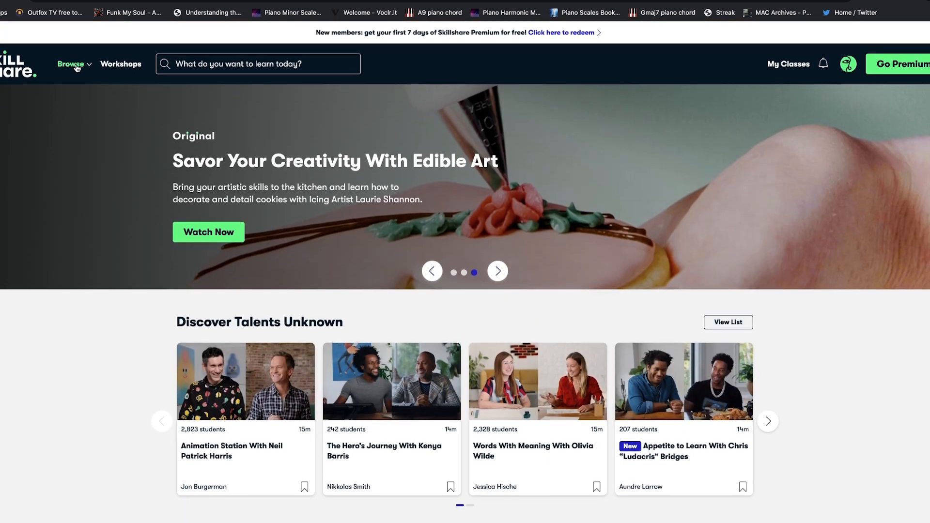
text(Graphic Design)
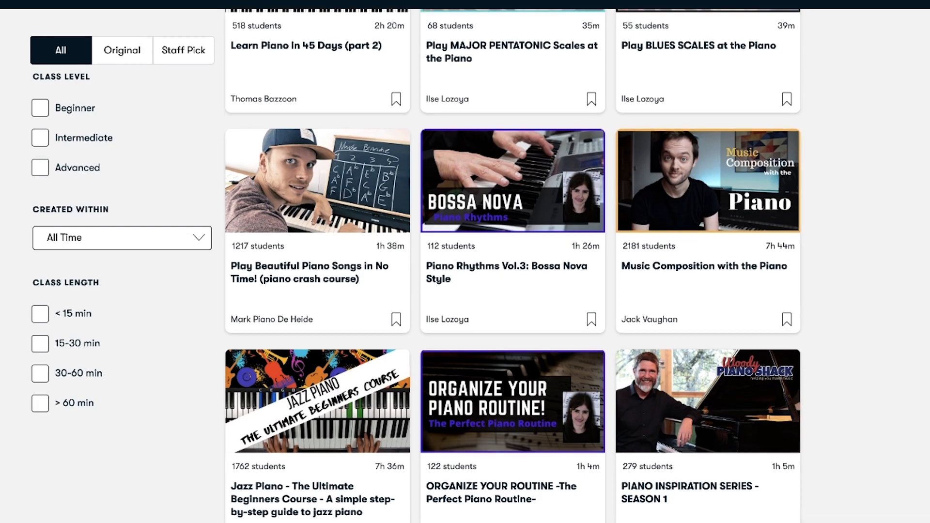
scroll(down, 3)
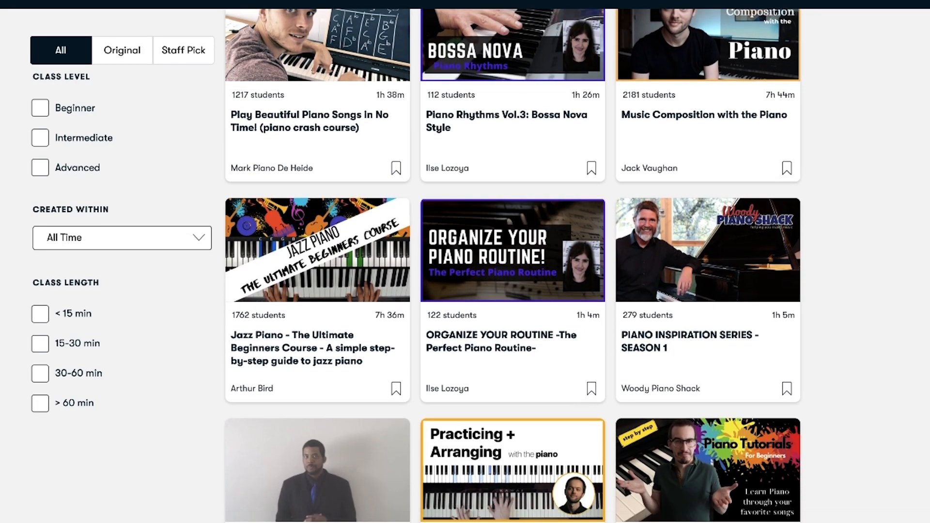